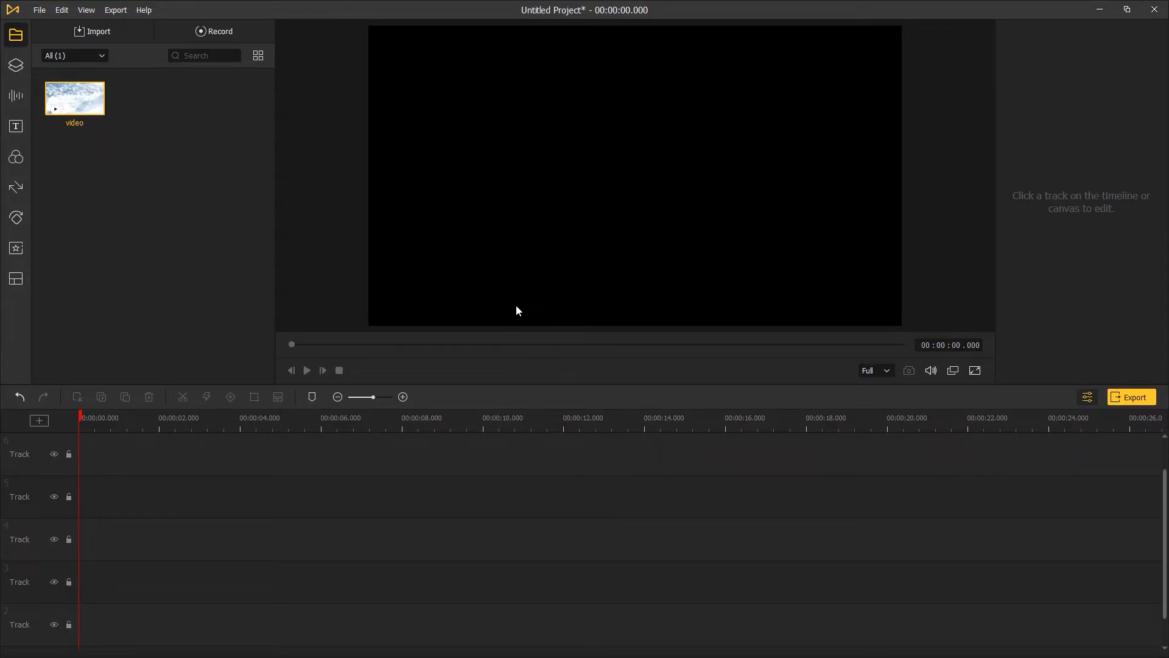
# - Check the imported clouds clip's file details from the media library
pyautogui.rightClick(74, 98)
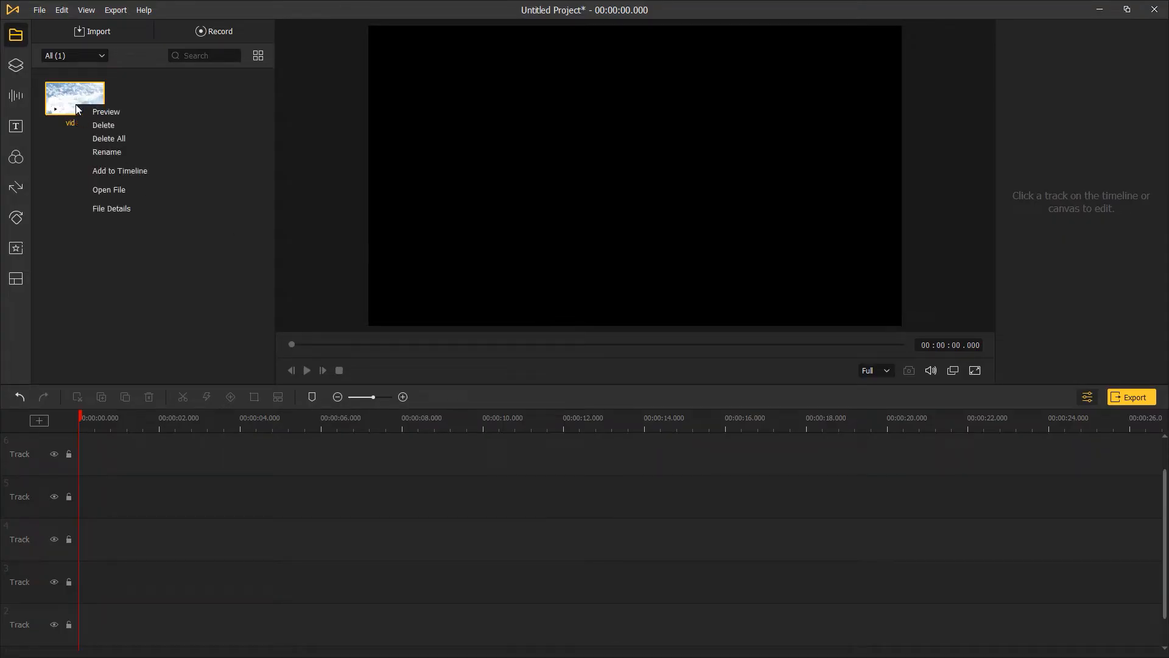
pyautogui.click(111, 208)
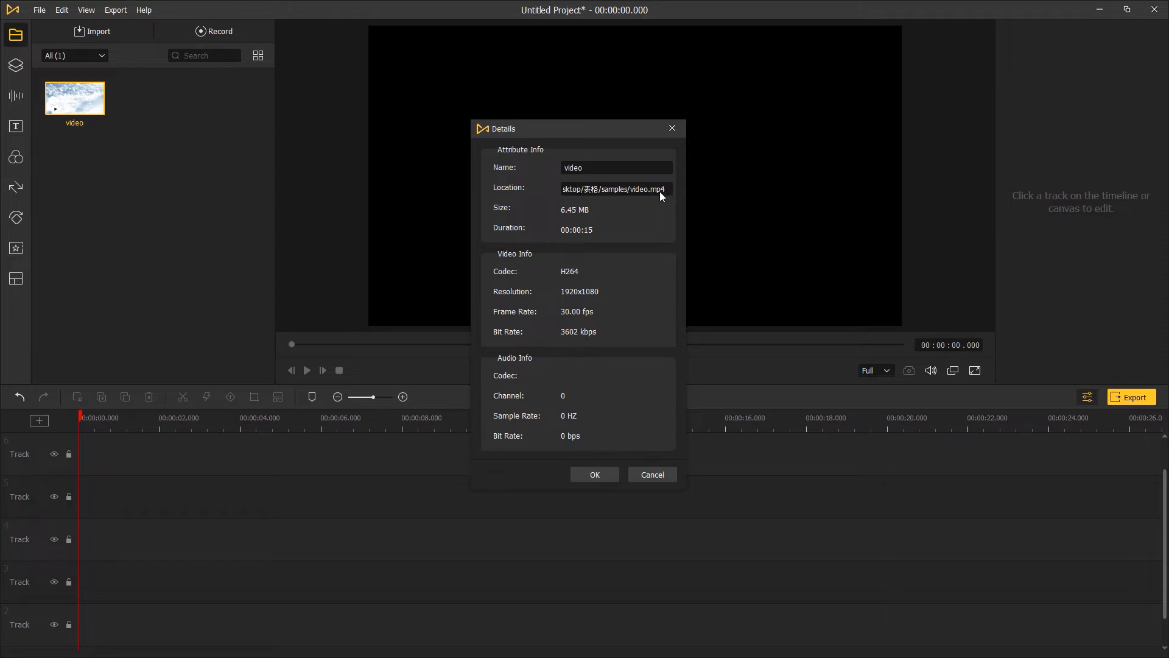
pyautogui.click(594, 473)
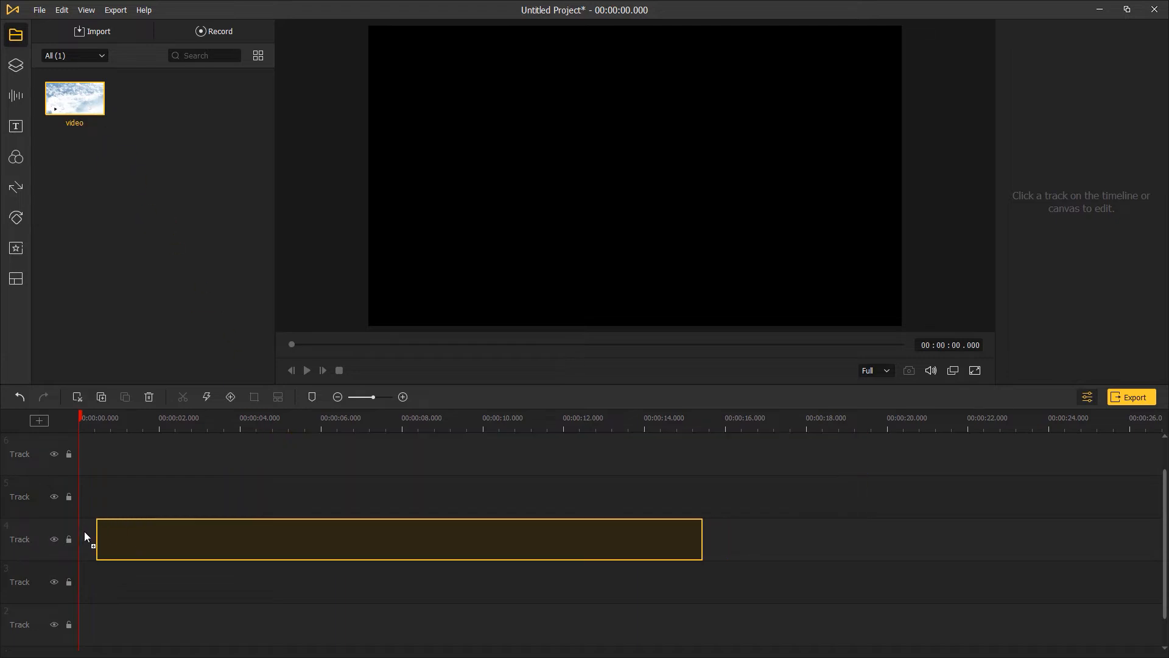
# - Place the clouds clip on the timeline and review the video export formats, trying HD MKV
pyautogui.click(400, 538)
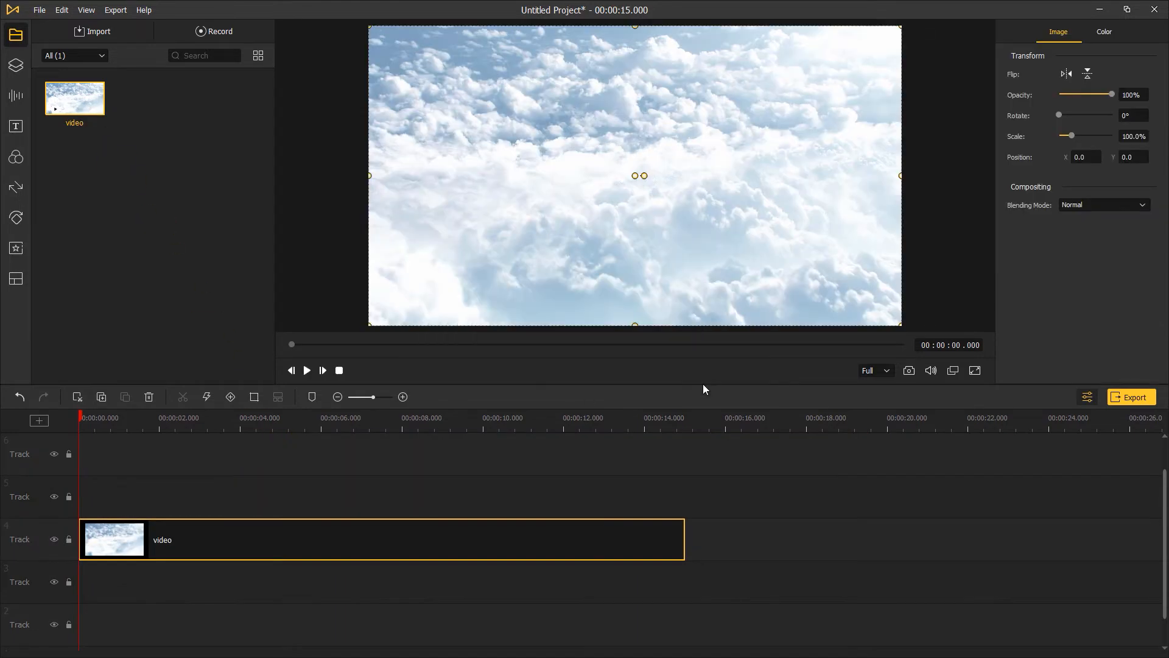
pyautogui.click(1130, 396)
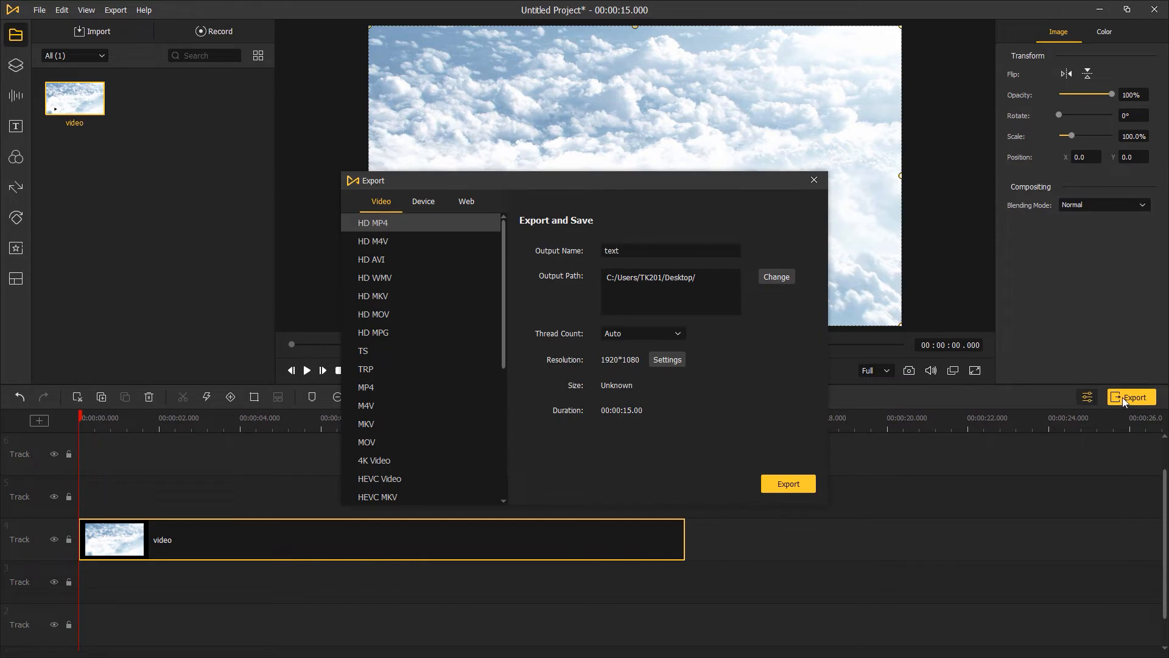
pyautogui.moveTo(394, 247)
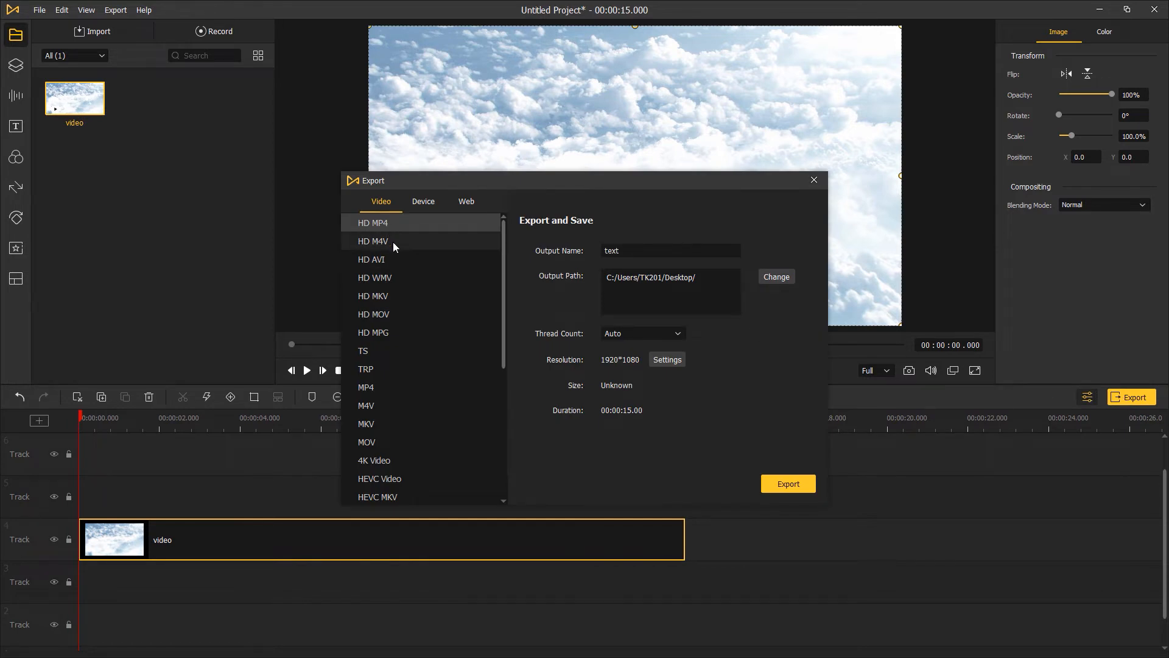
pyautogui.click(373, 296)
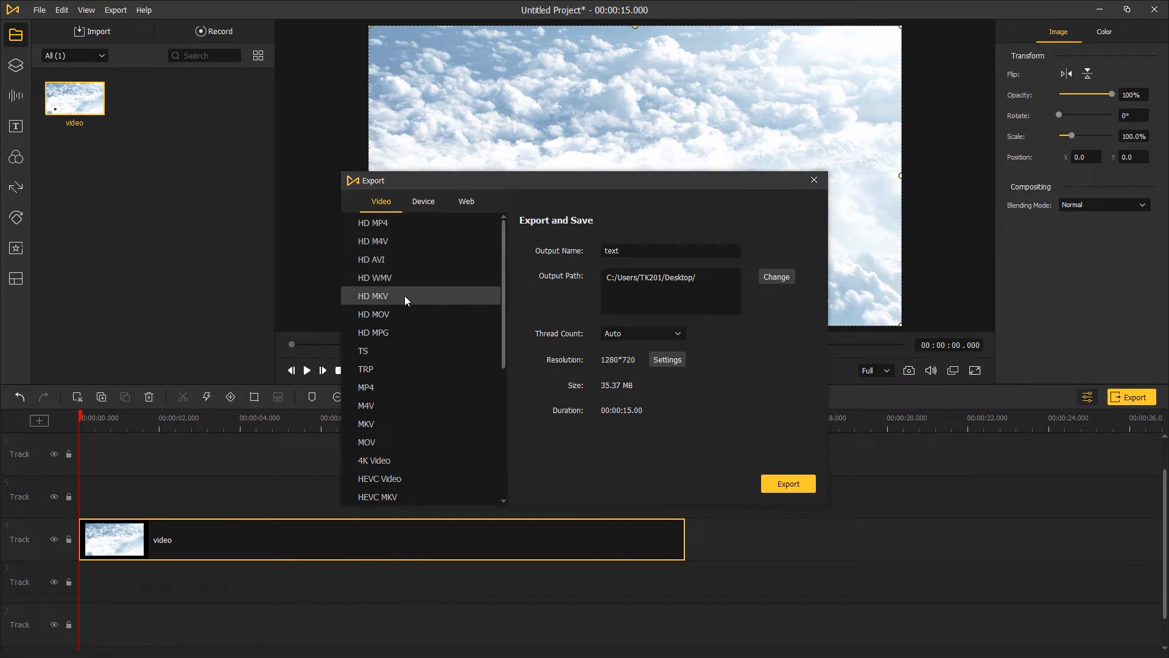
pyautogui.scroll(-3)
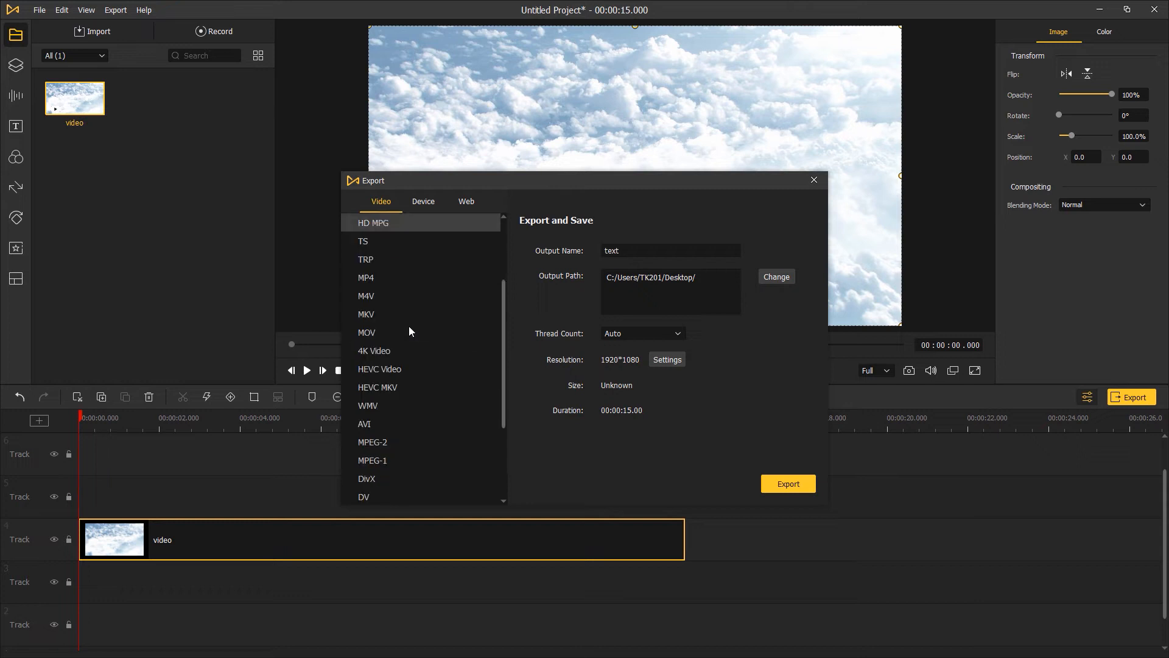
pyautogui.scroll(-3)
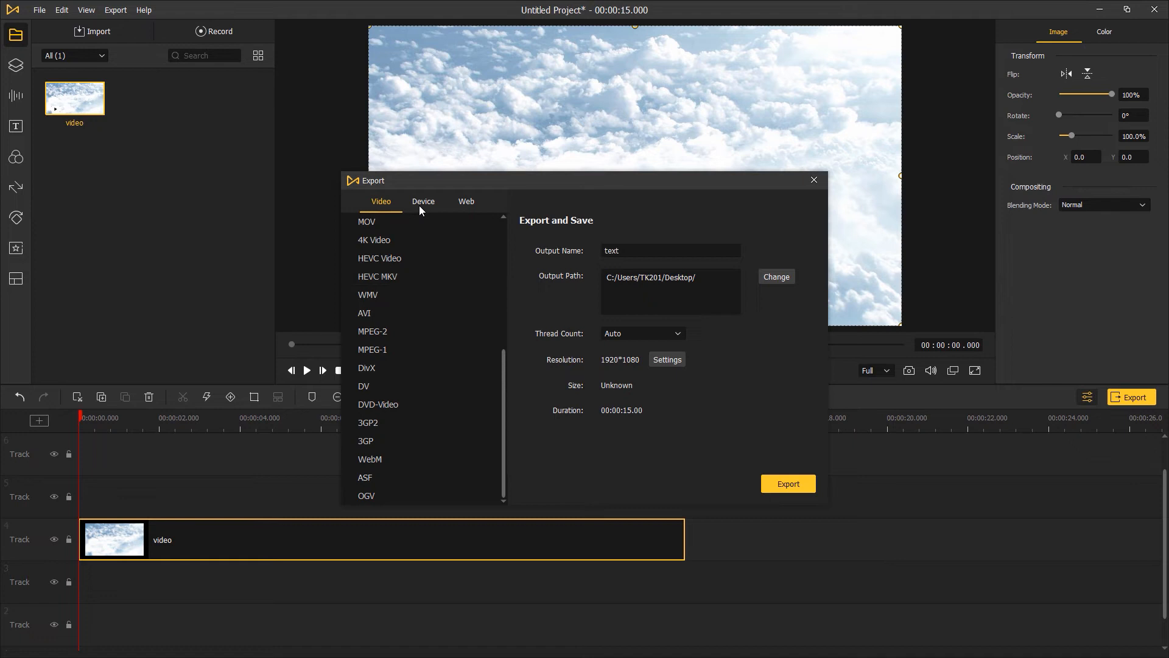
# - Browse the device presets, then move to the web formats where YouTube is listed
pyautogui.click(422, 201)
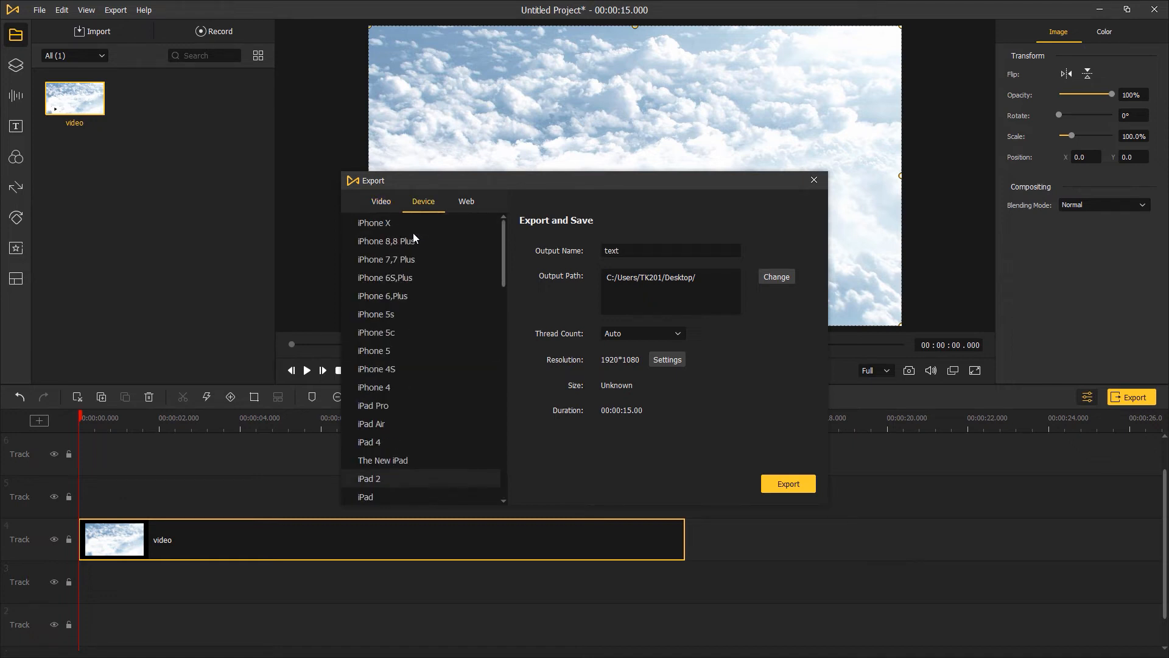
pyautogui.moveTo(418, 330)
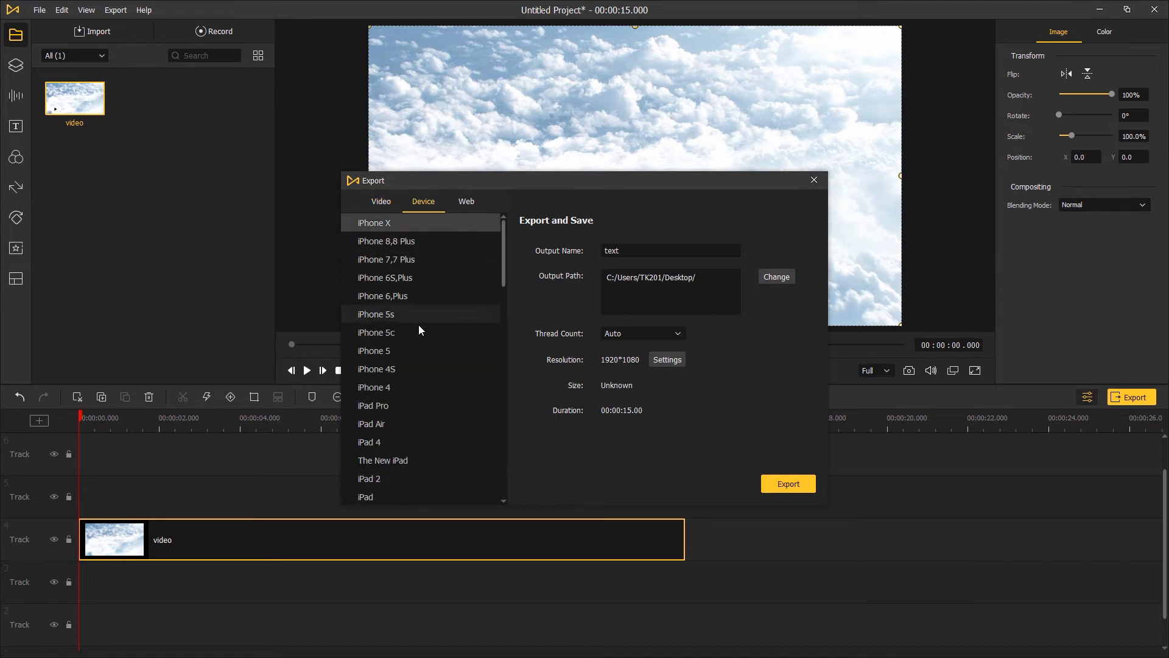
pyautogui.scroll(-3)
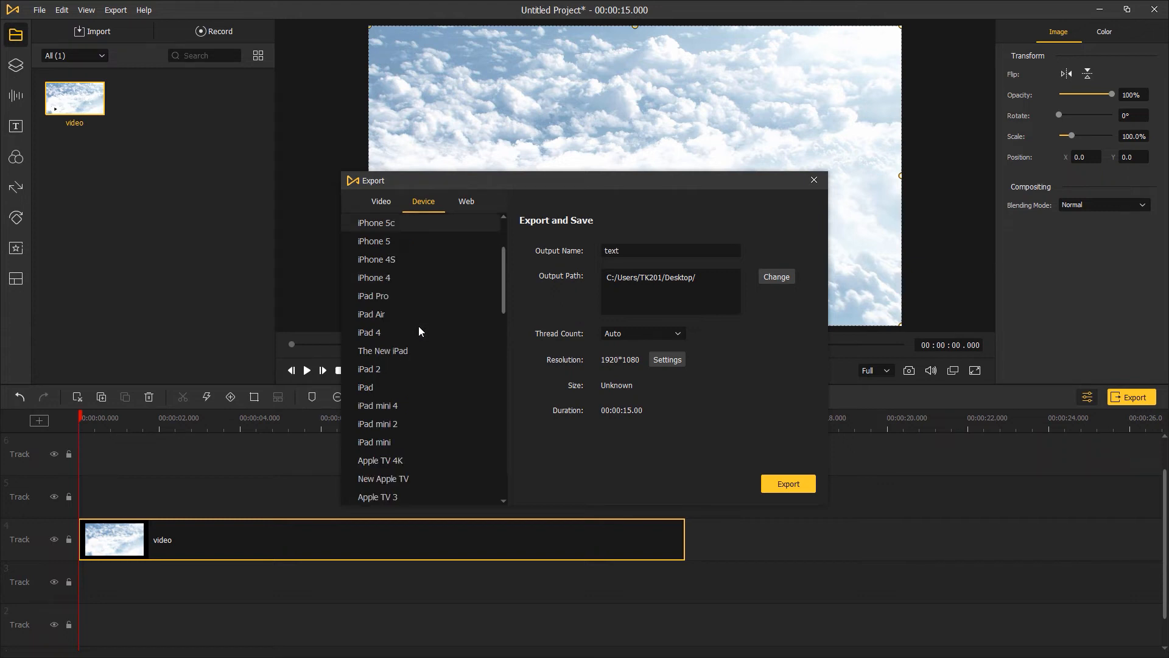
pyautogui.scroll(-3)
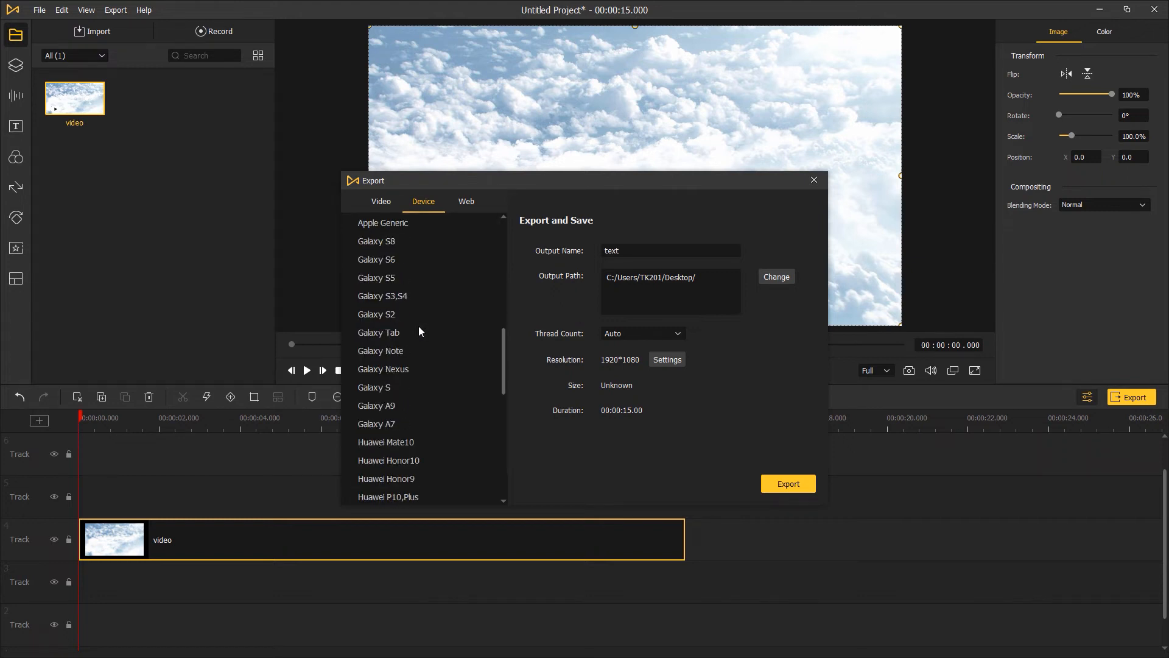
pyautogui.scroll(-3)
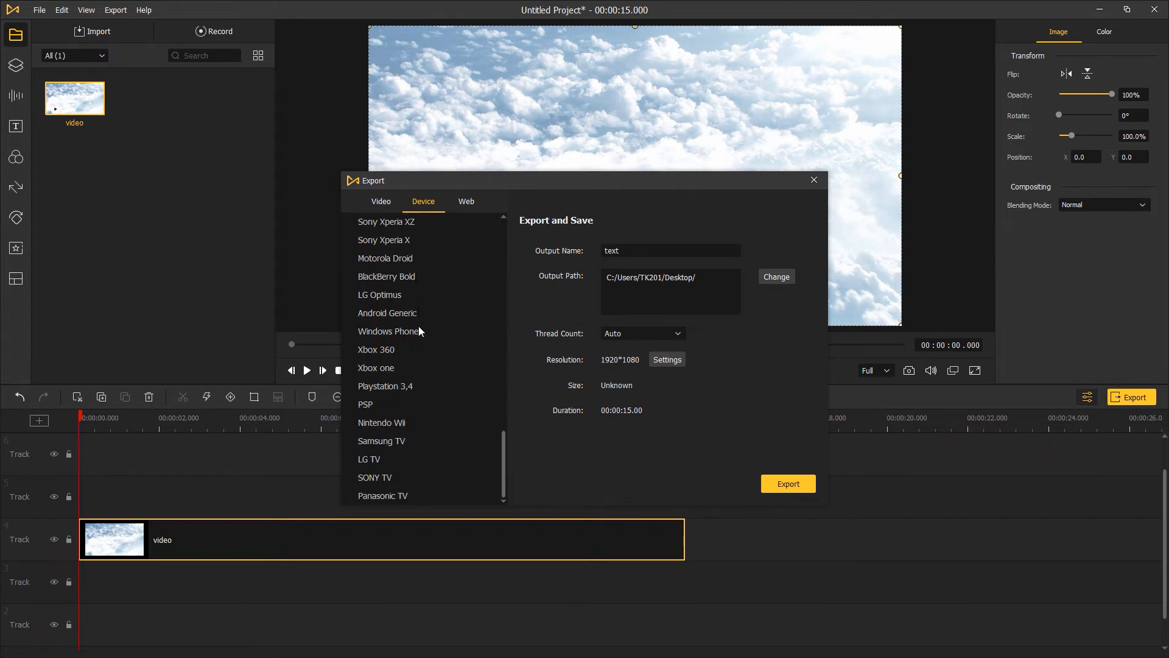
pyautogui.click(466, 201)
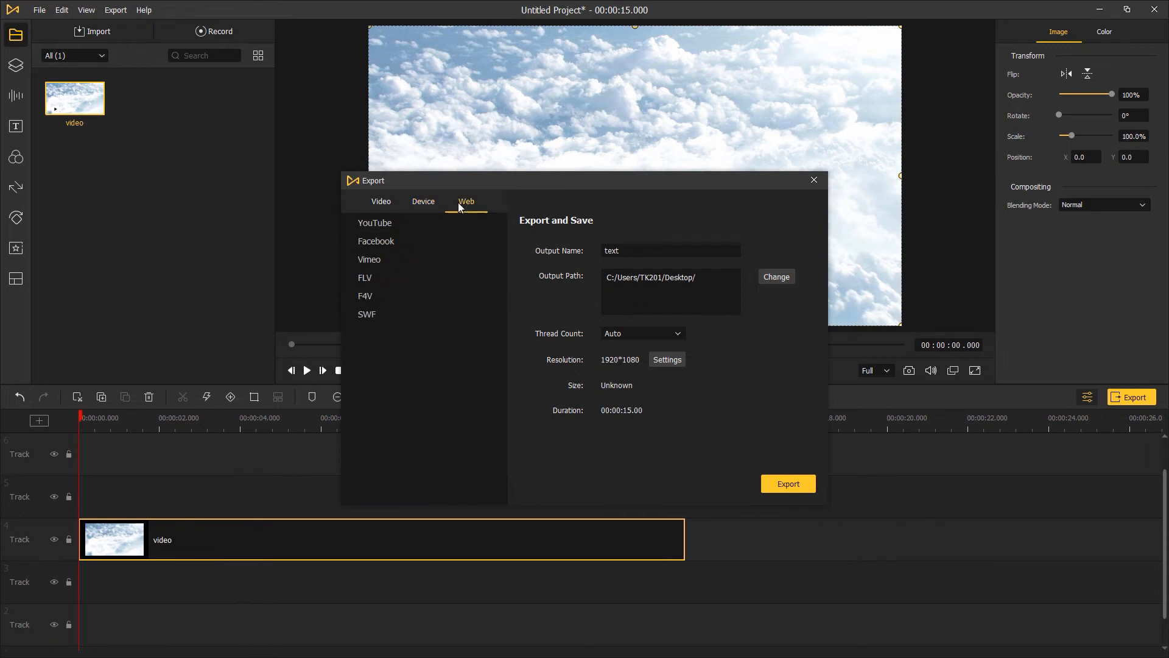
pyautogui.moveTo(412, 231)
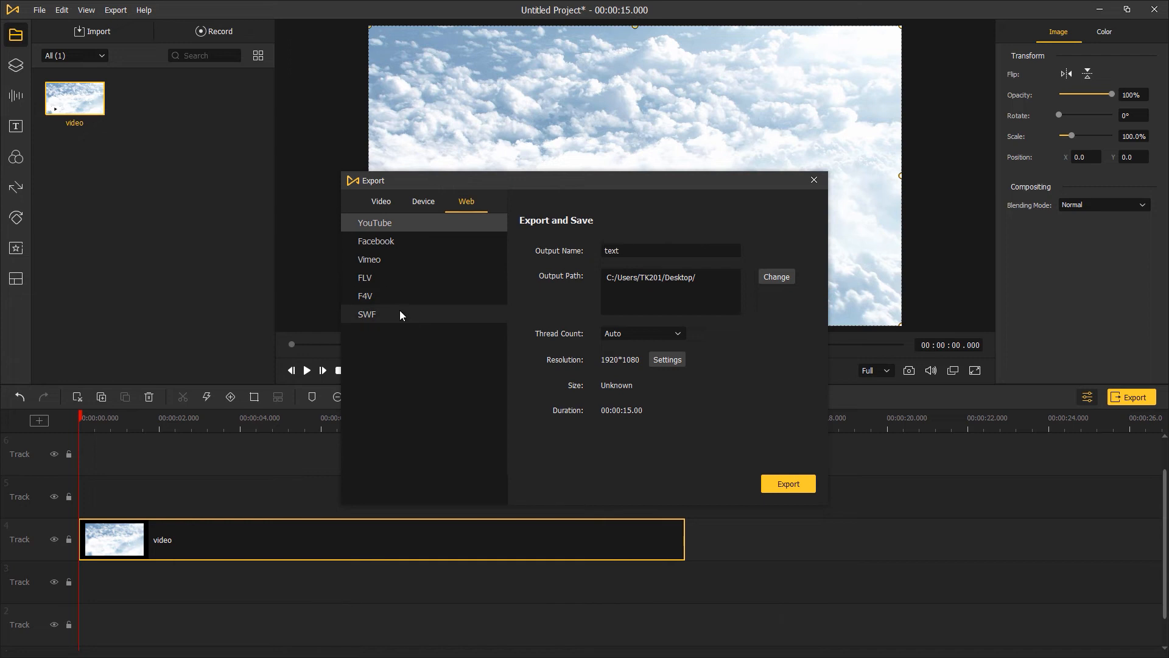
pyautogui.moveTo(552, 201)
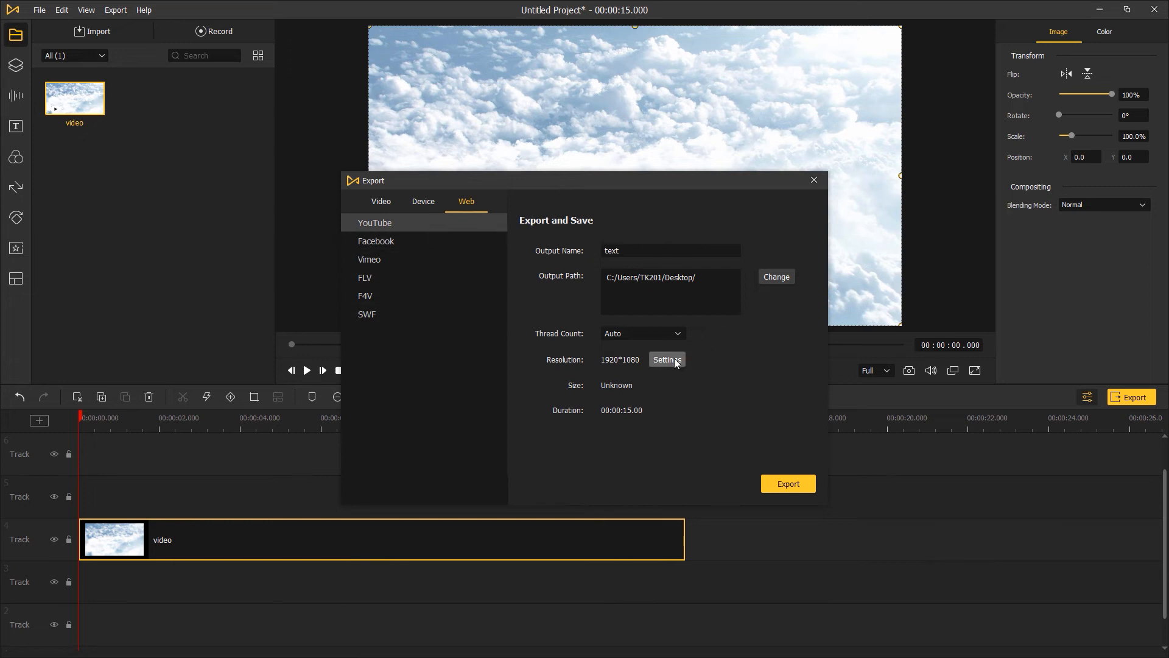
# - Compare Small File Size and Custom, keep High Quality, and start the YouTube export
pyautogui.click(666, 359)
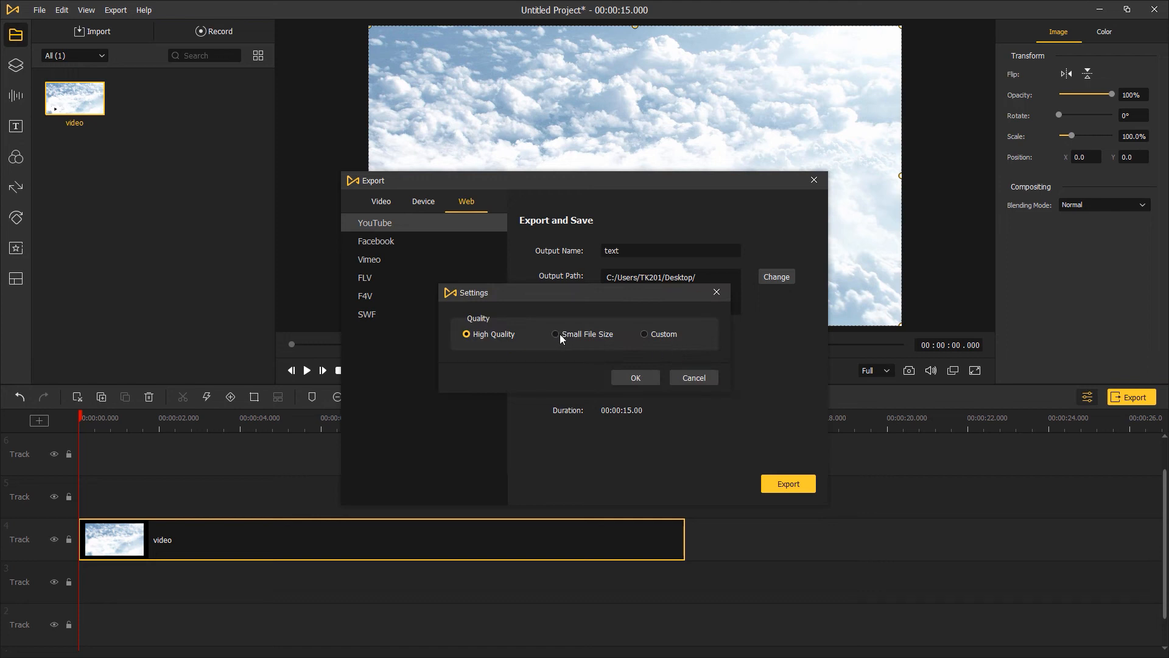
pyautogui.click(555, 334)
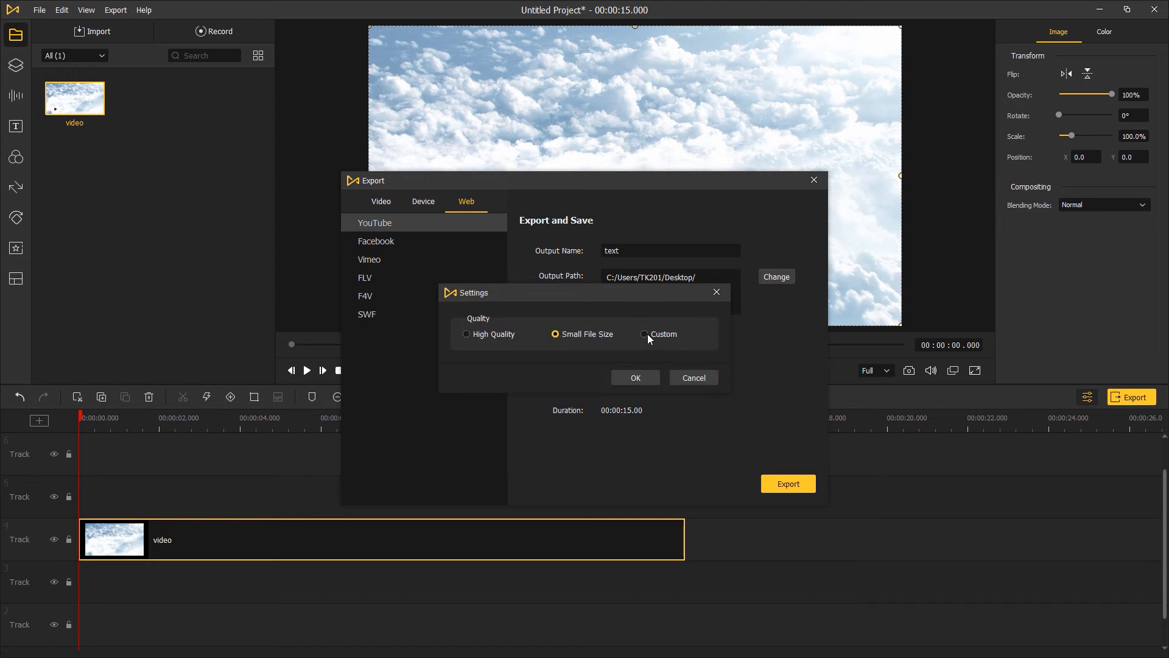
pyautogui.click(644, 333)
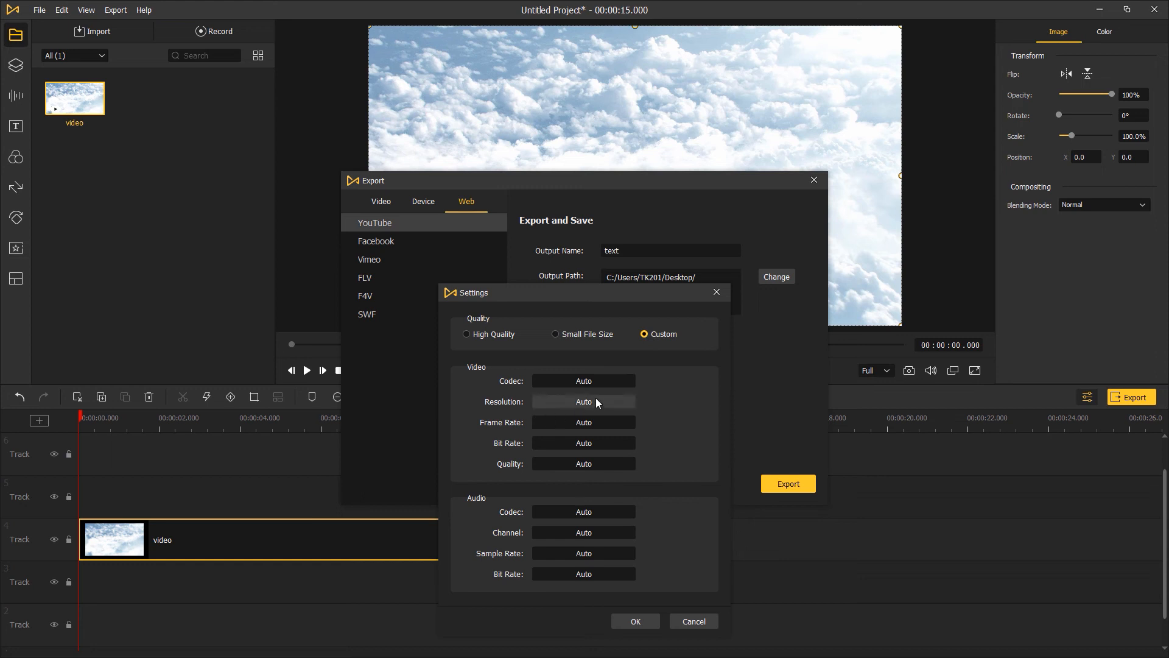
pyautogui.click(466, 334)
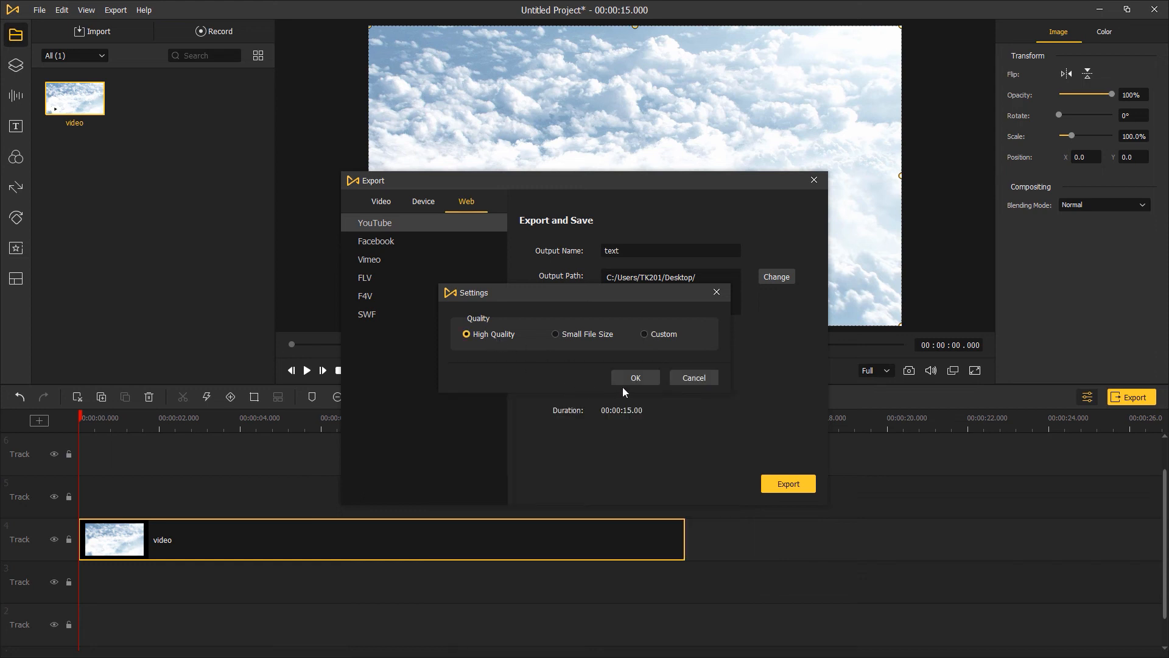
pyautogui.click(634, 378)
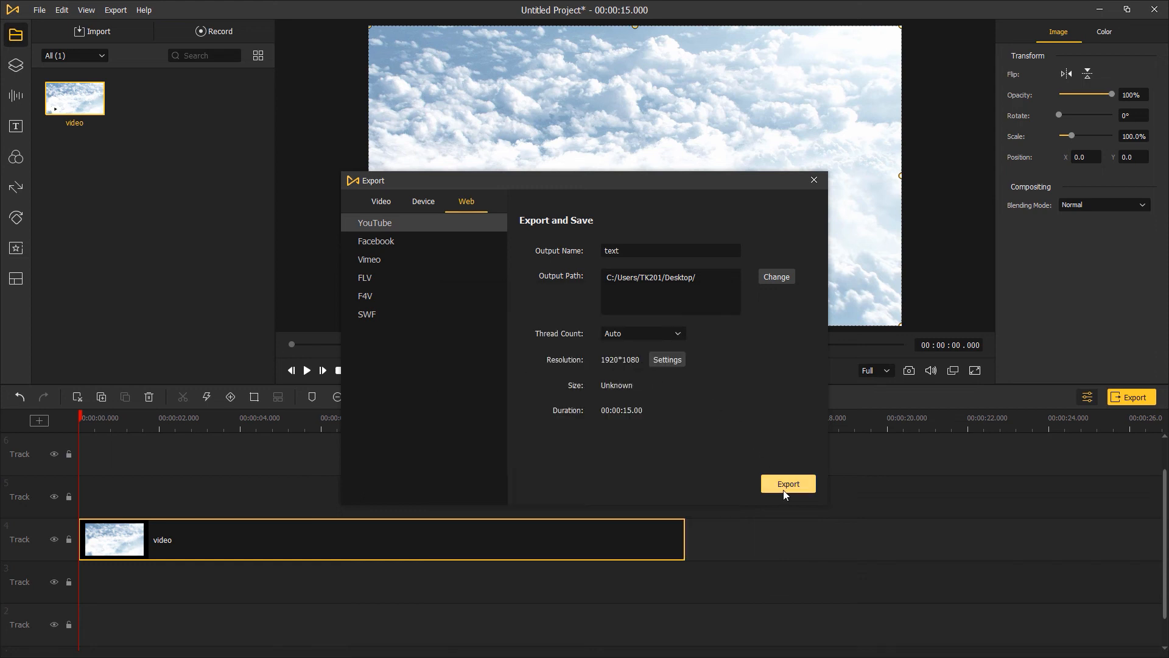
pyautogui.click(786, 484)
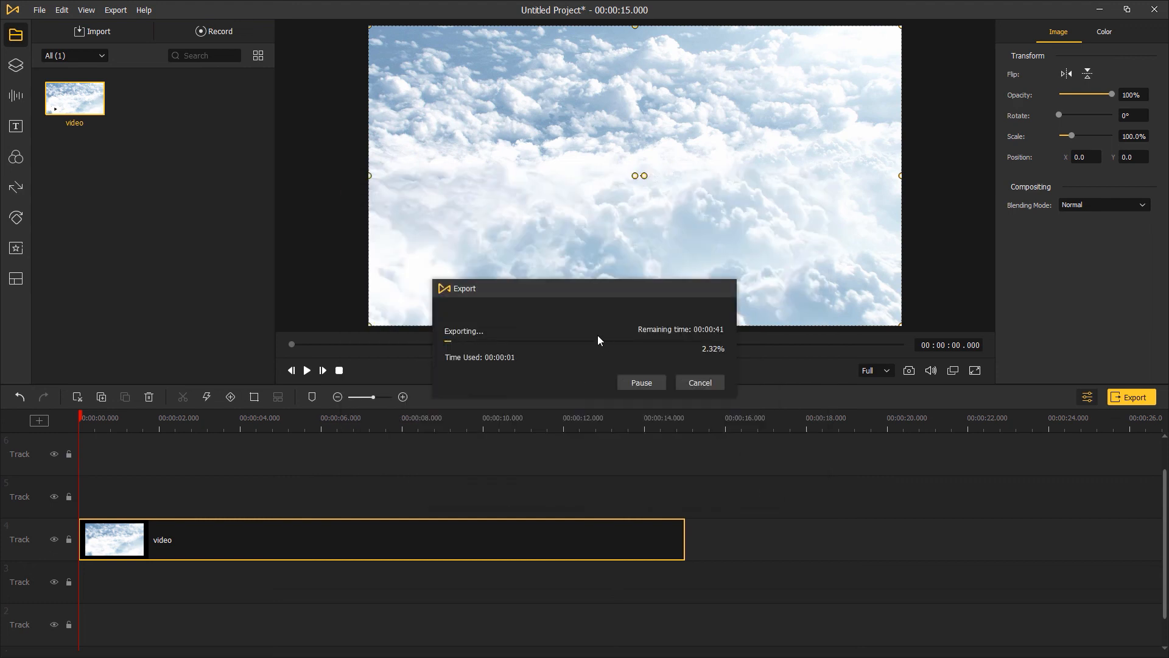